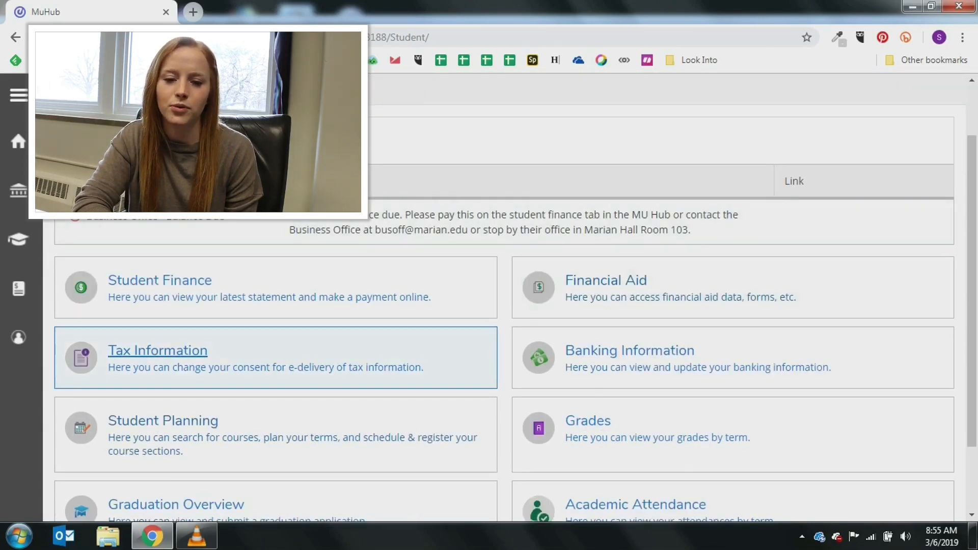
pyautogui.moveTo(163, 420)
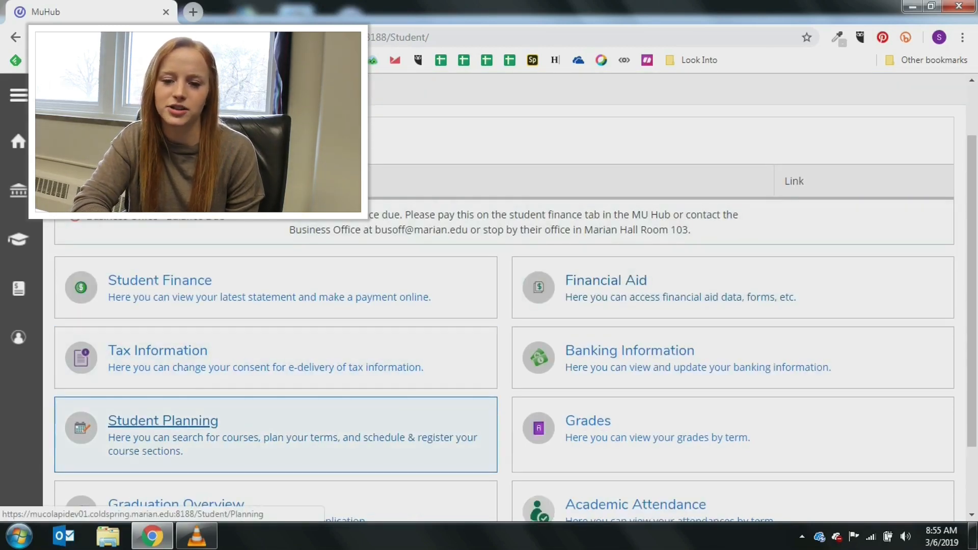
# Open Student Planning's Plan & Schedule page, showing the Spring 2019 term
pyautogui.click(162, 421)
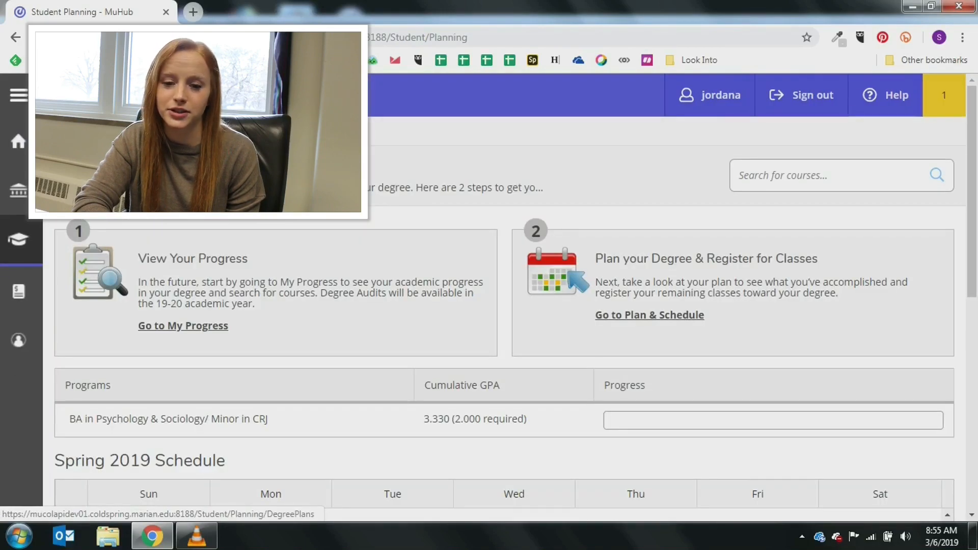
pyautogui.click(648, 314)
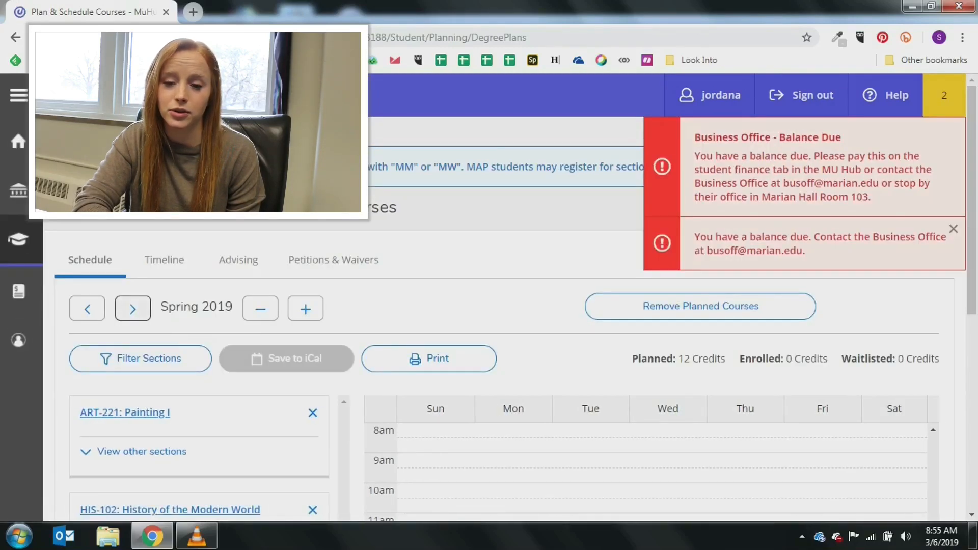
pyautogui.moveTo(133, 308)
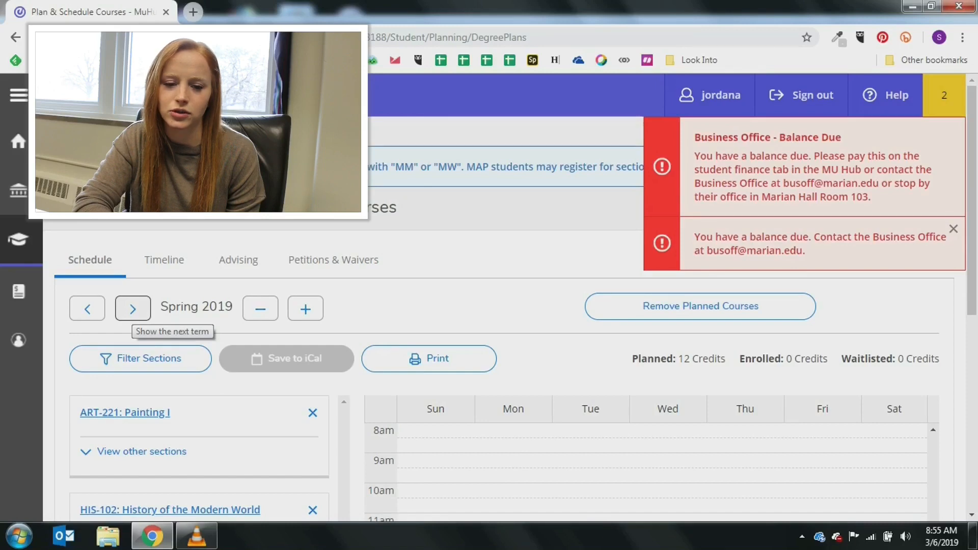
# Advance the schedule two terms to Fall 2019 and start a course search
pyautogui.click(132, 308)
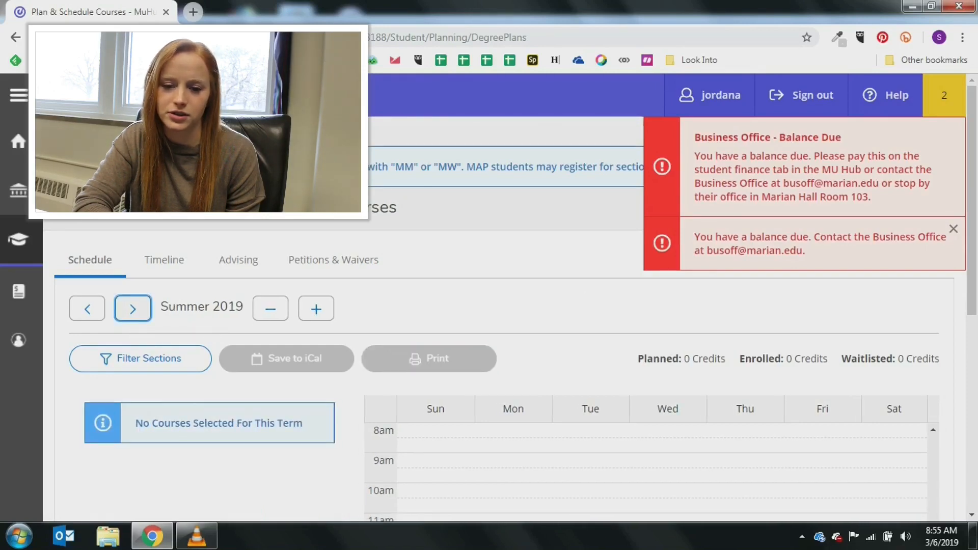
pyautogui.click(133, 309)
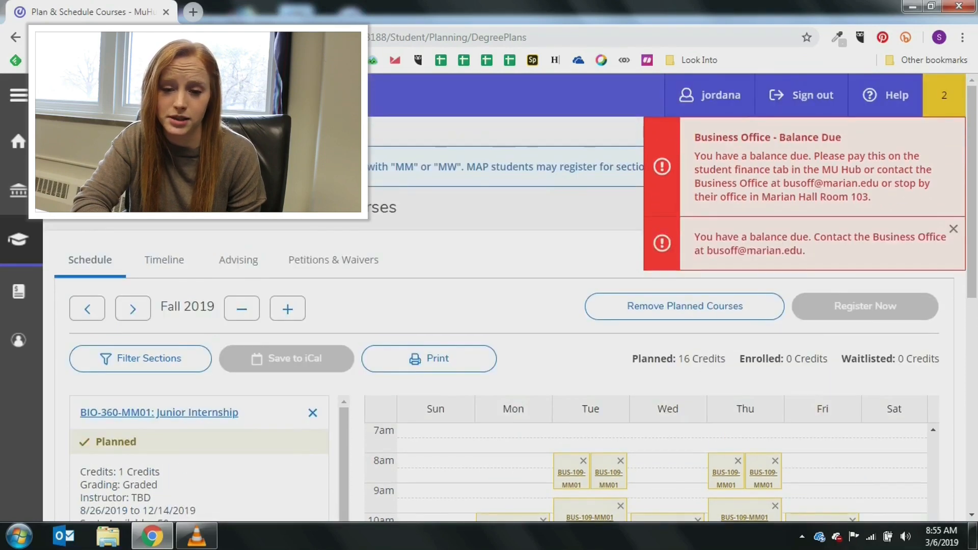
pyautogui.click(953, 228)
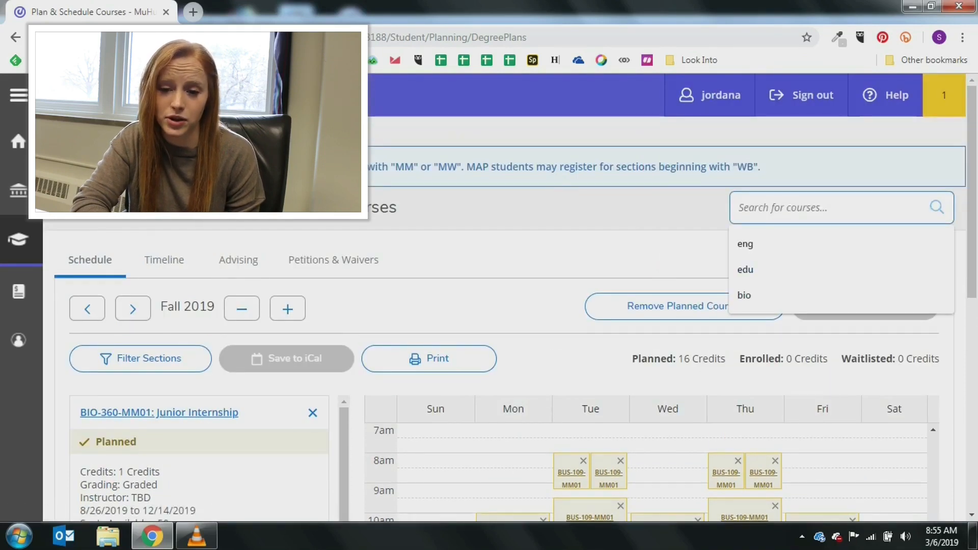
# Search the catalog for 'eng' and scroll the English results to ENG-367
pyautogui.write('eng')
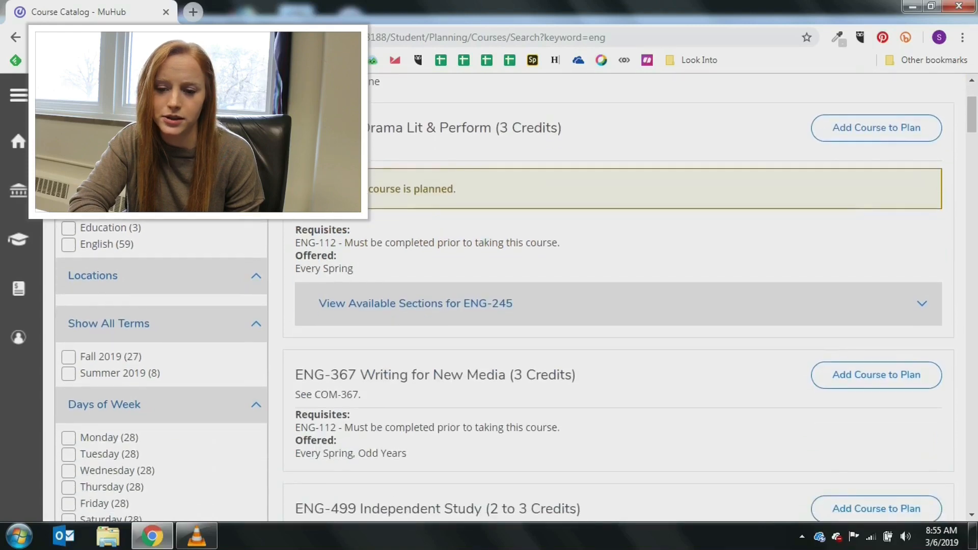
pyautogui.scroll(-3)
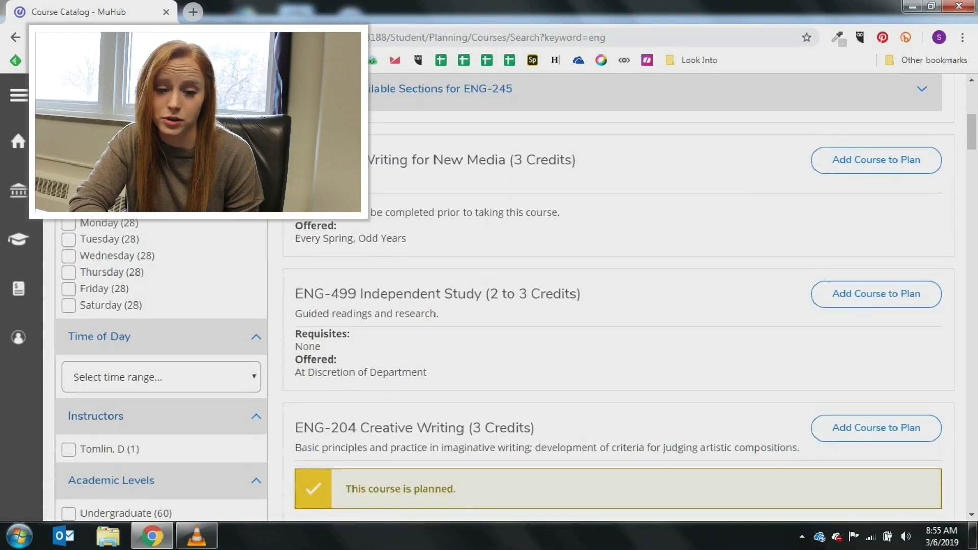
pyautogui.scroll(-3)
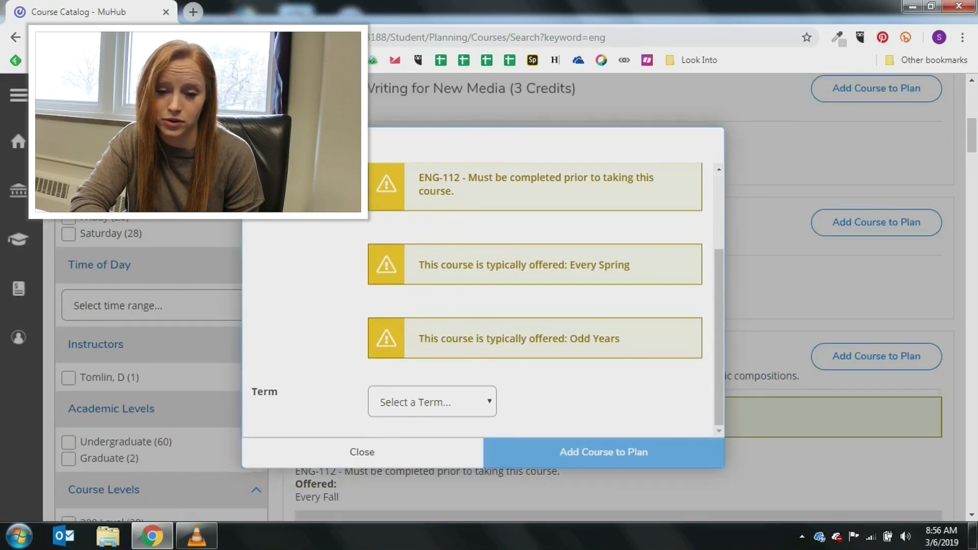
# Add ENG-367 Writing for New Media to the Fall 2019 term of the plan
pyautogui.click(431, 401)
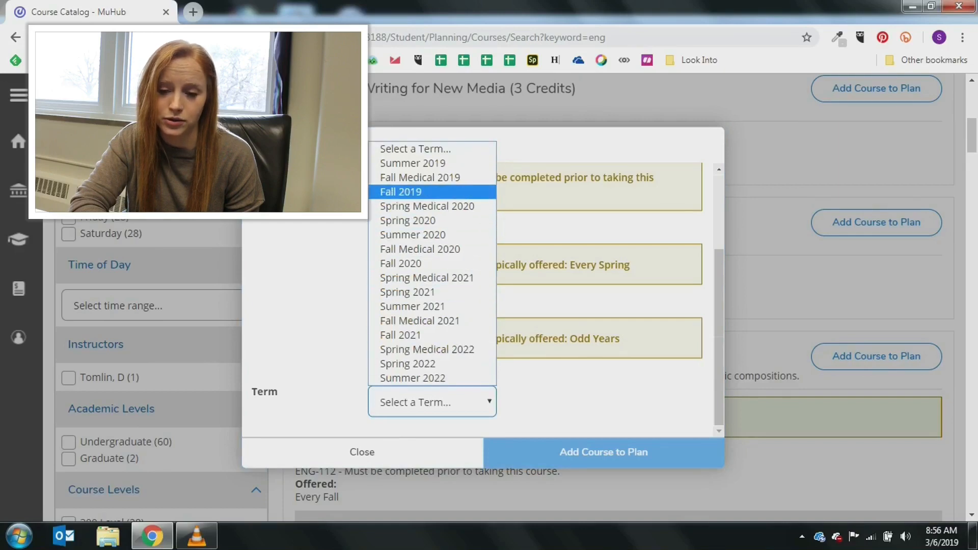
pyautogui.click(400, 192)
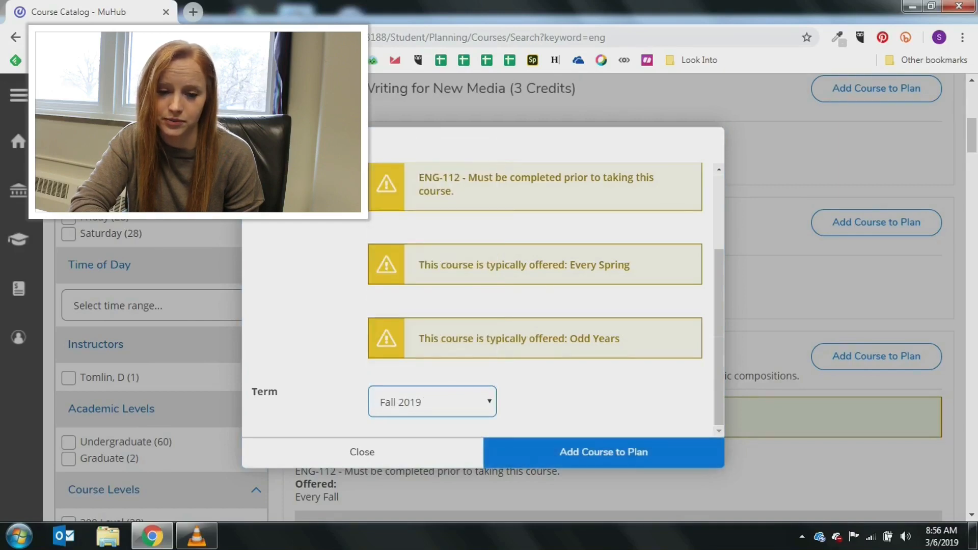
pyautogui.click(602, 452)
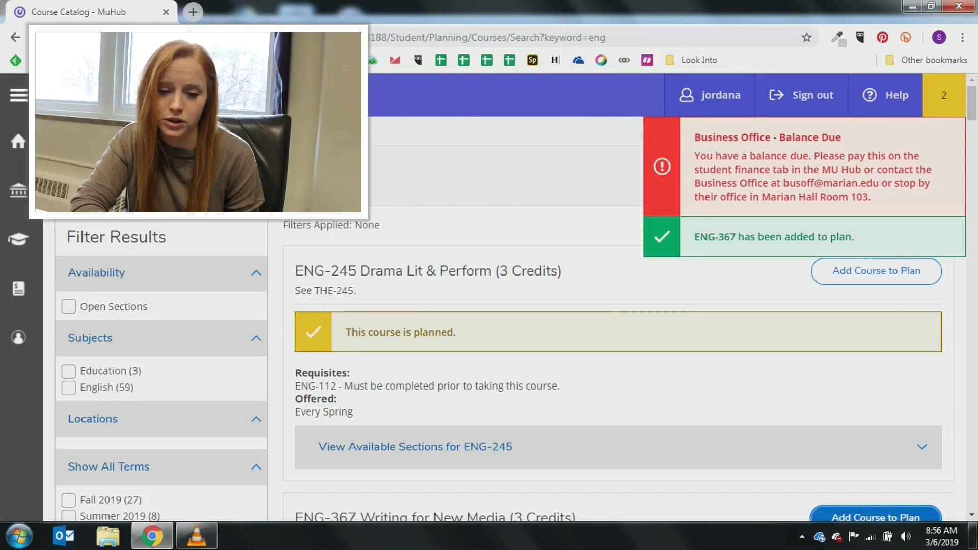
pyautogui.scroll(-3)
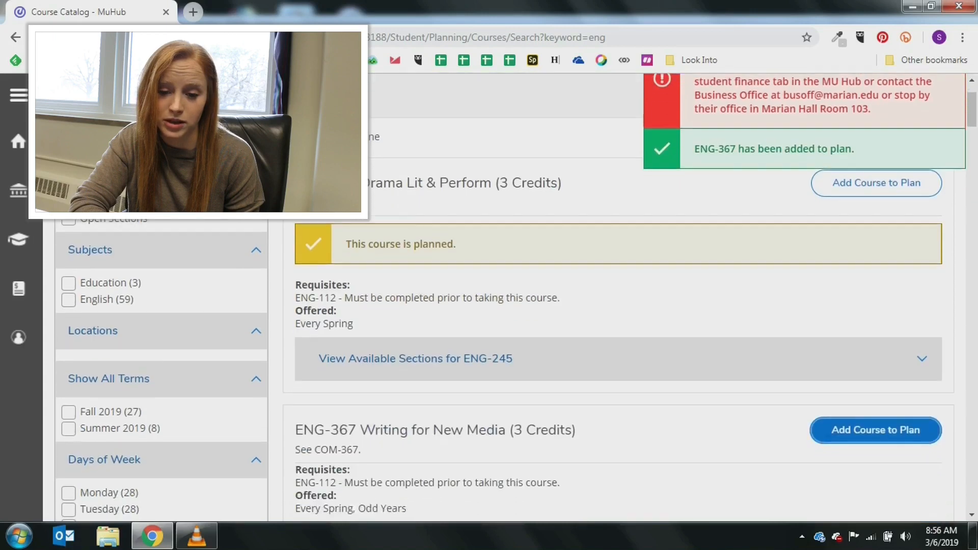
pyautogui.scroll(-3)
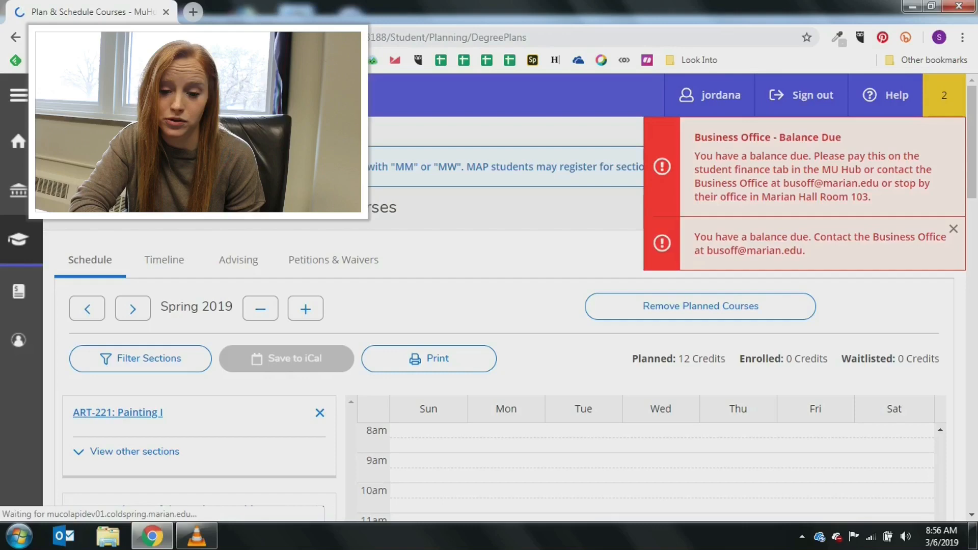
# Advance to Fall 2019 and browse its weekly calendar of 19 planned credits
pyautogui.click(132, 308)
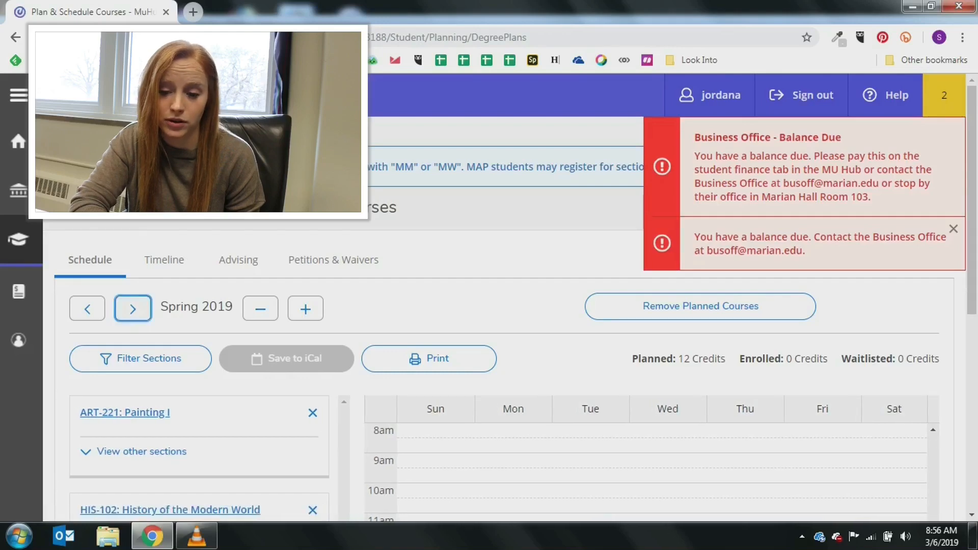
pyautogui.click(132, 308)
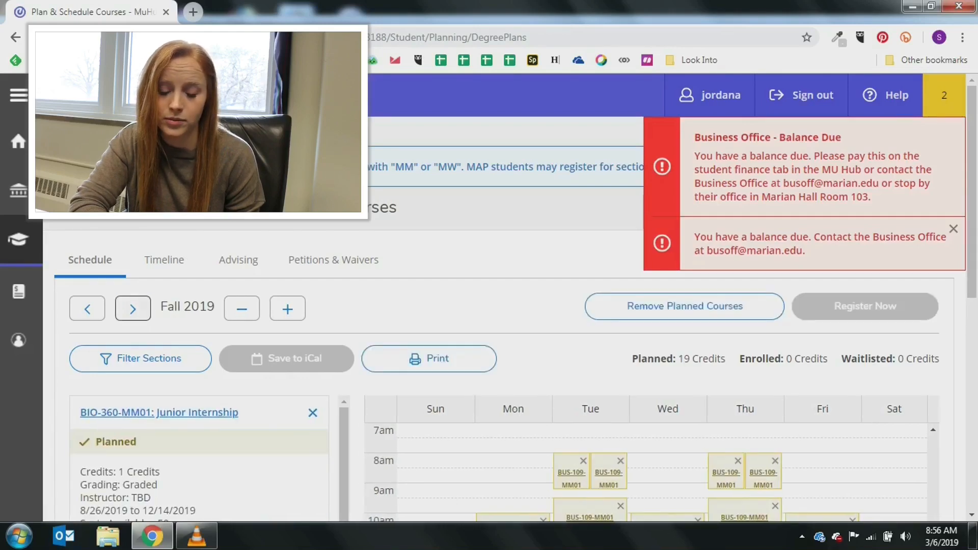
pyautogui.scroll(-3)
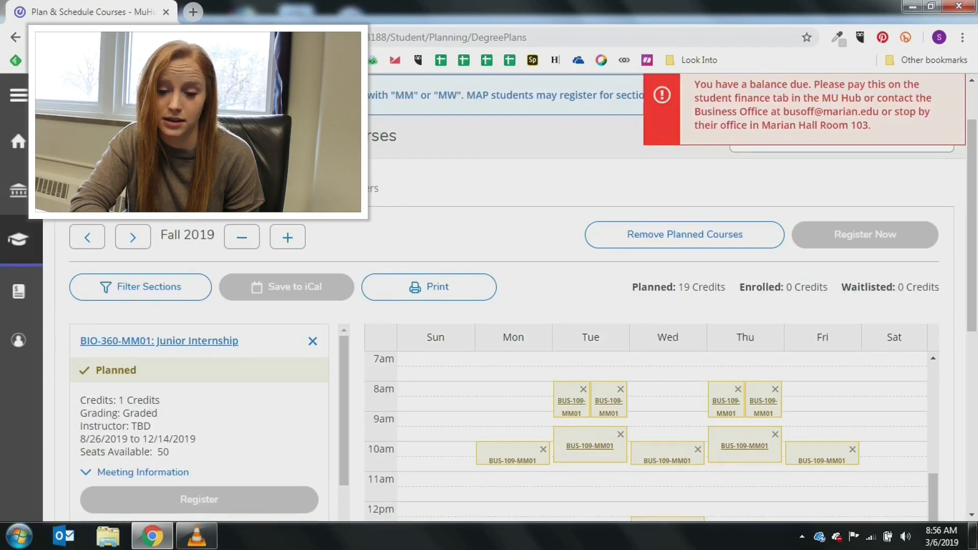
pyautogui.scroll(-3)
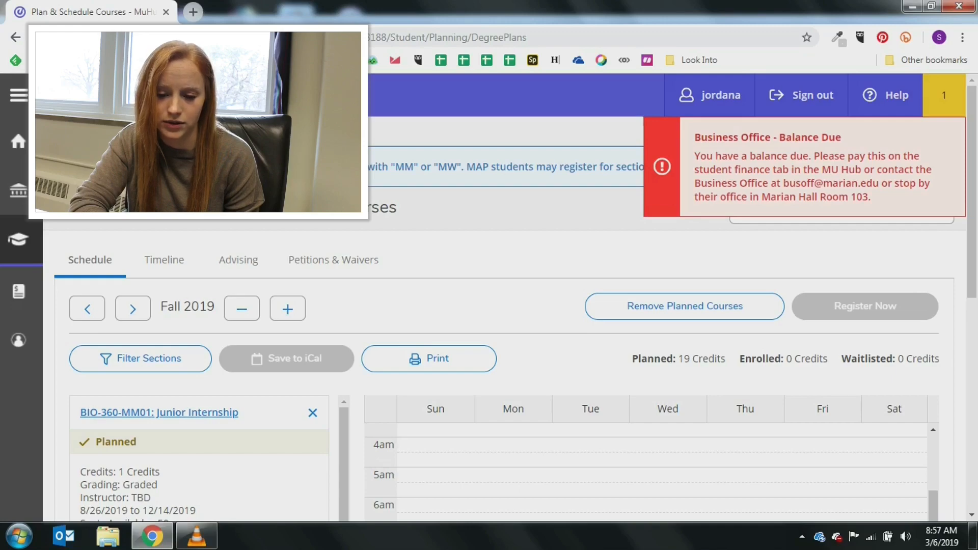
# View the Timeline and browse Fall 2019's 19 planned credits beside Spring 2020
pyautogui.click(163, 259)
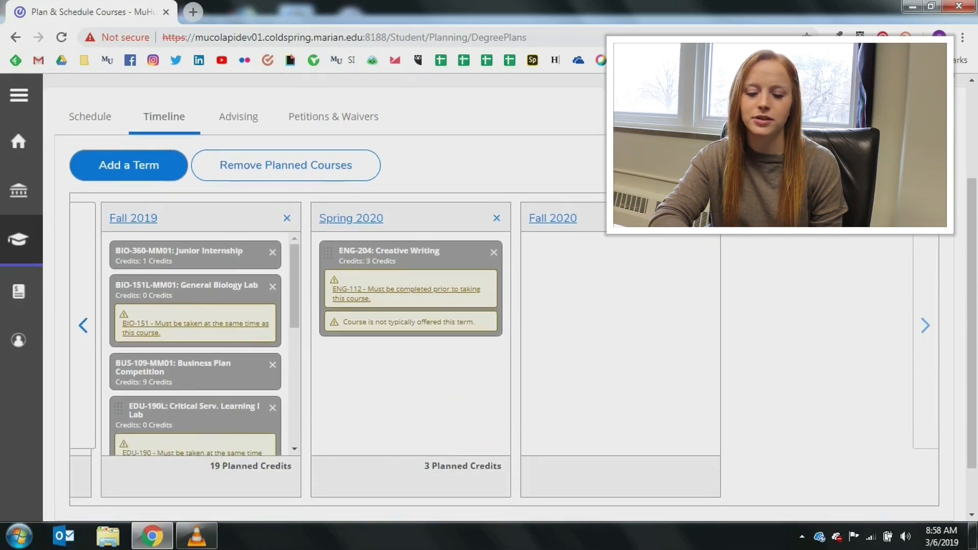
pyautogui.scroll(-3)
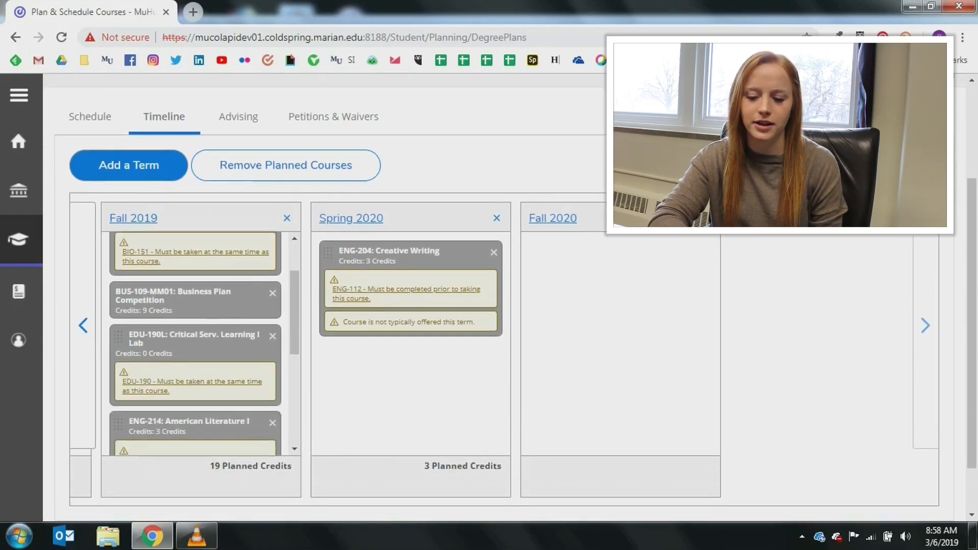
pyautogui.scroll(-3)
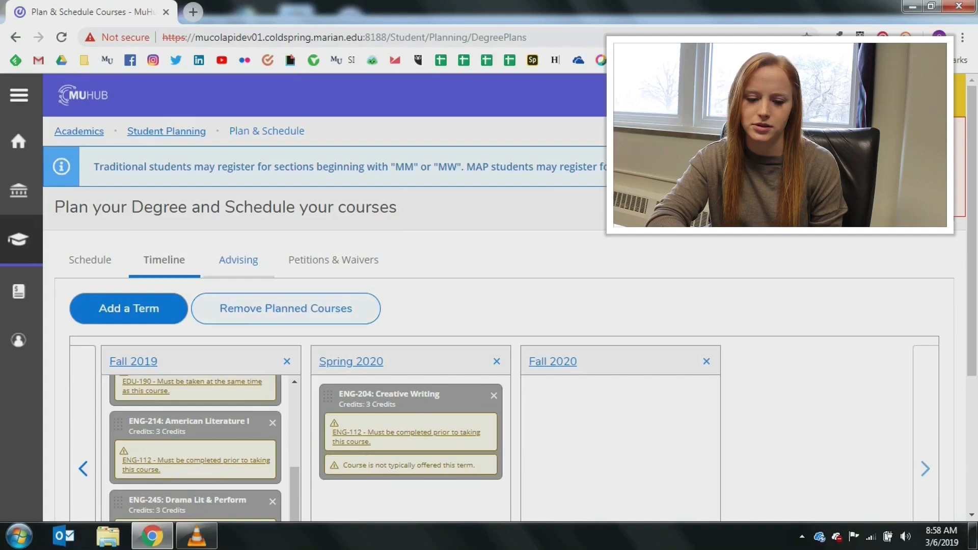
# Review the advising notes, then check Petitions & Waivers, which lists none
pyautogui.click(238, 260)
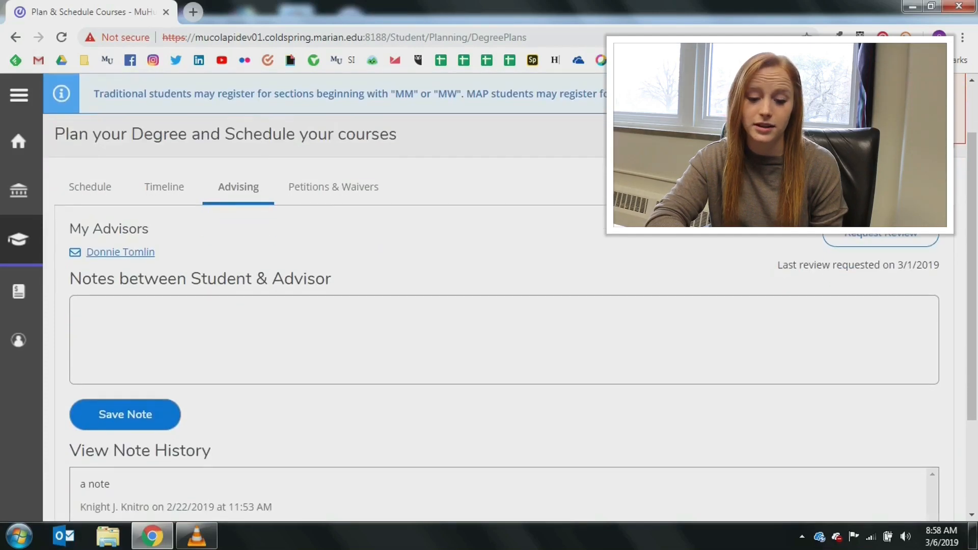
pyautogui.scroll(-3)
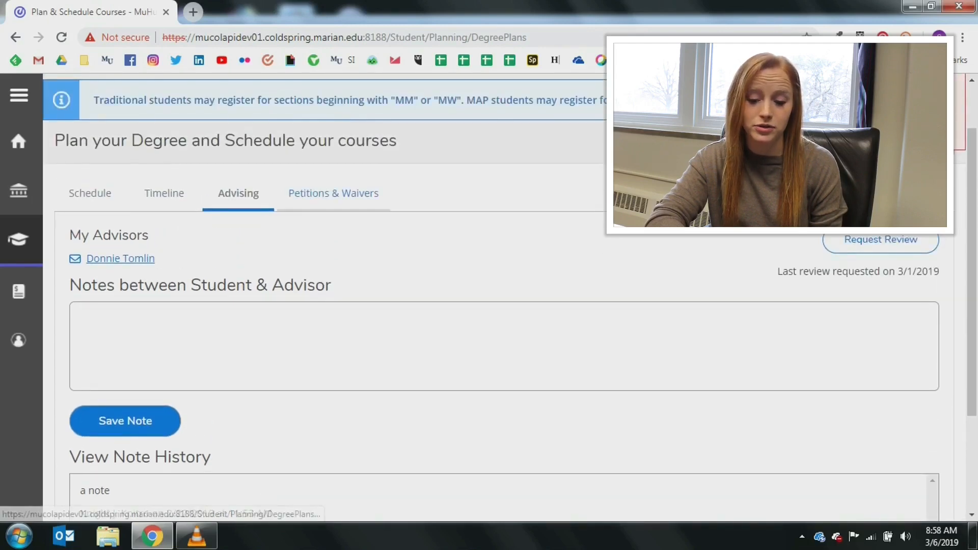
pyautogui.click(333, 192)
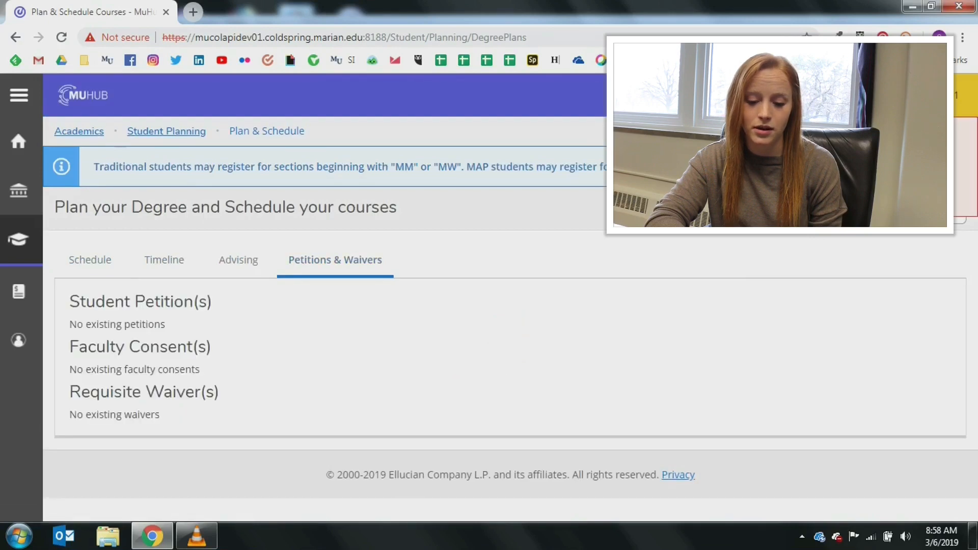